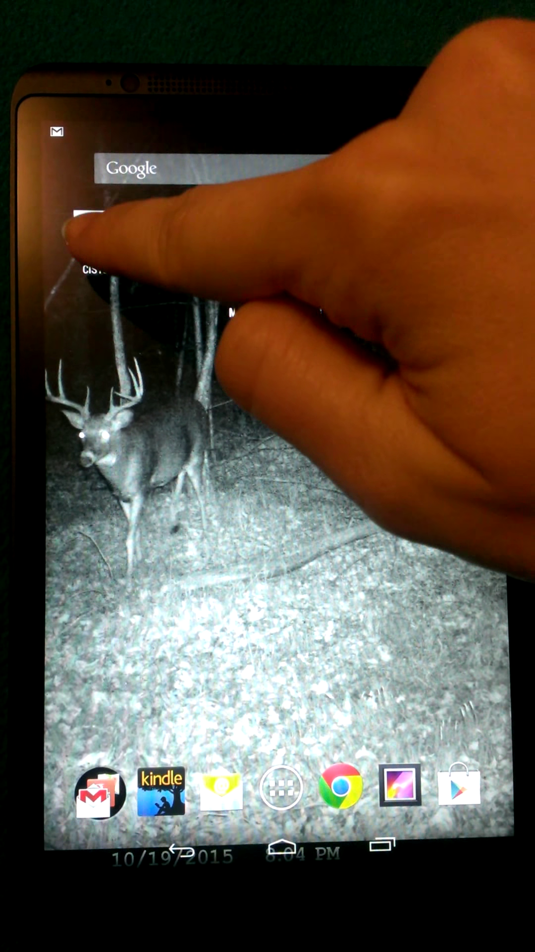
Launch the CIS150 app from the tablet home screen to its main topic list
left_click(91, 243)
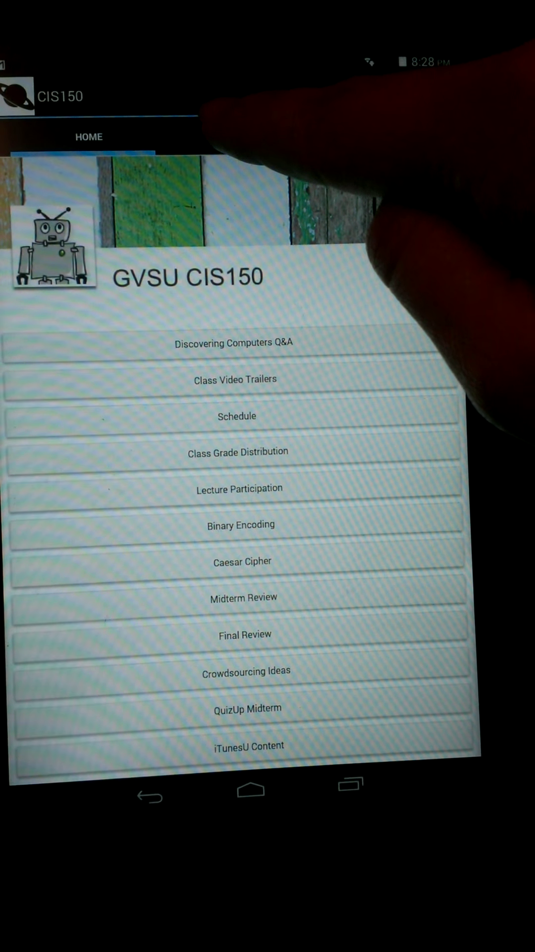
Switch to the Learn section listing Quizlet Games, Textbook Slides, YouTube Channel and more
left_click(246, 157)
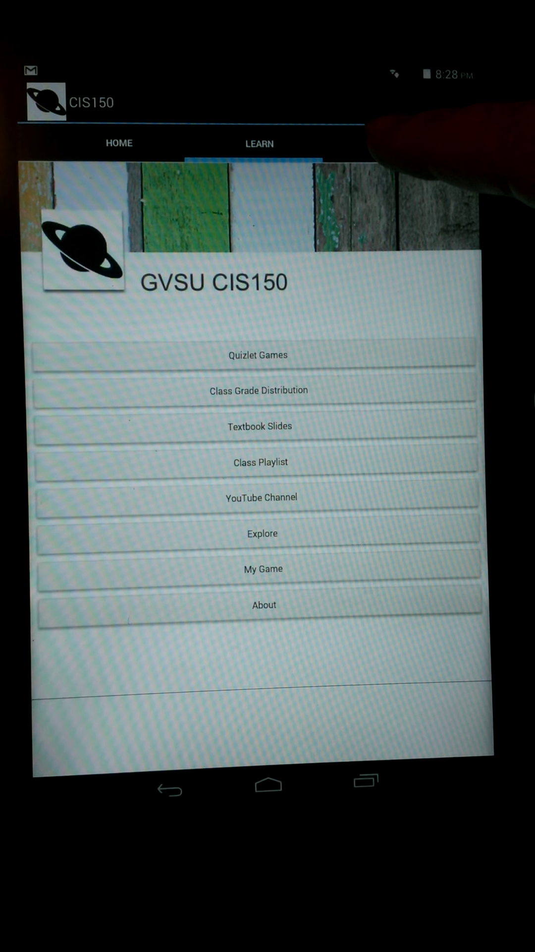
Open My Game to view the Bright Pixel profile at 639 XP and its achievements
left_click(263, 568)
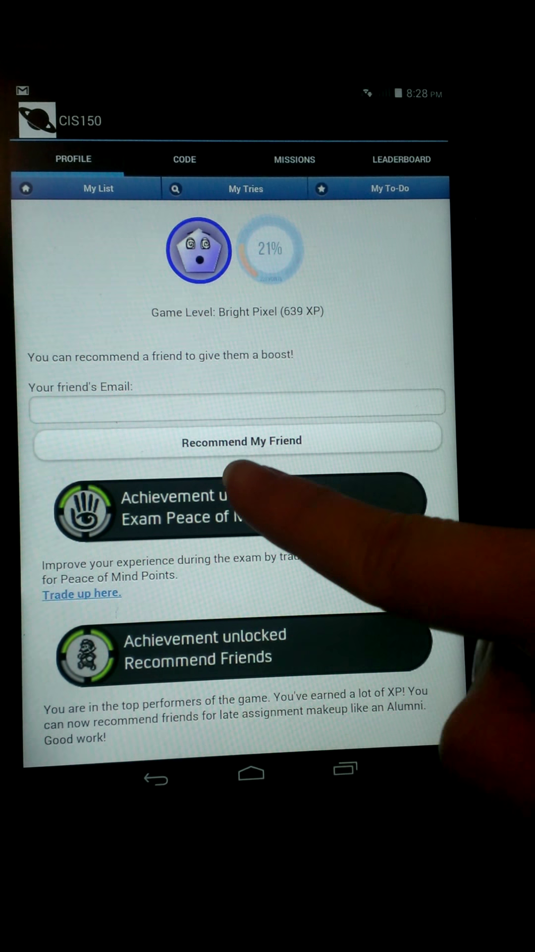
scroll("down", 3)
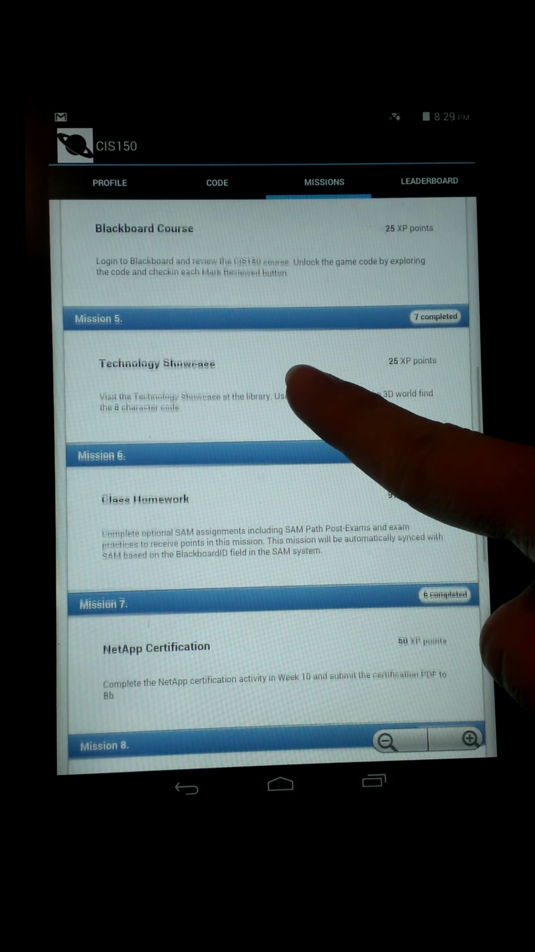
Scroll through the missions list past Technology Showcase, Class Homework and NetApp Certification
scroll("down", 3)
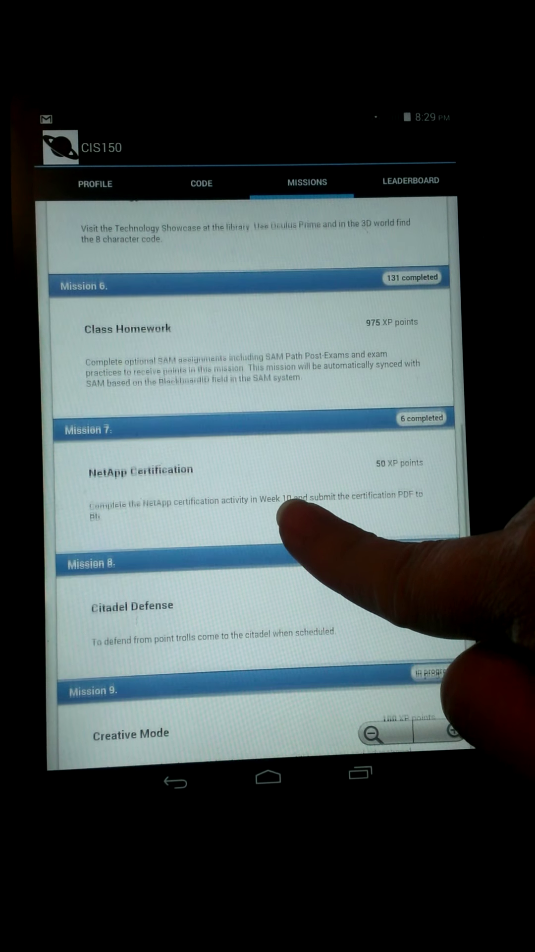
scroll("down", 3)
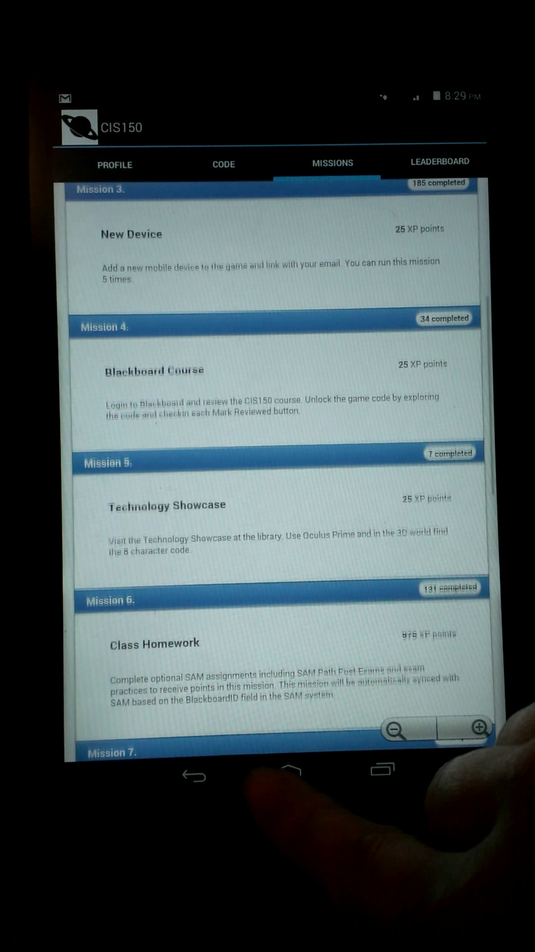
scroll("down", 3)
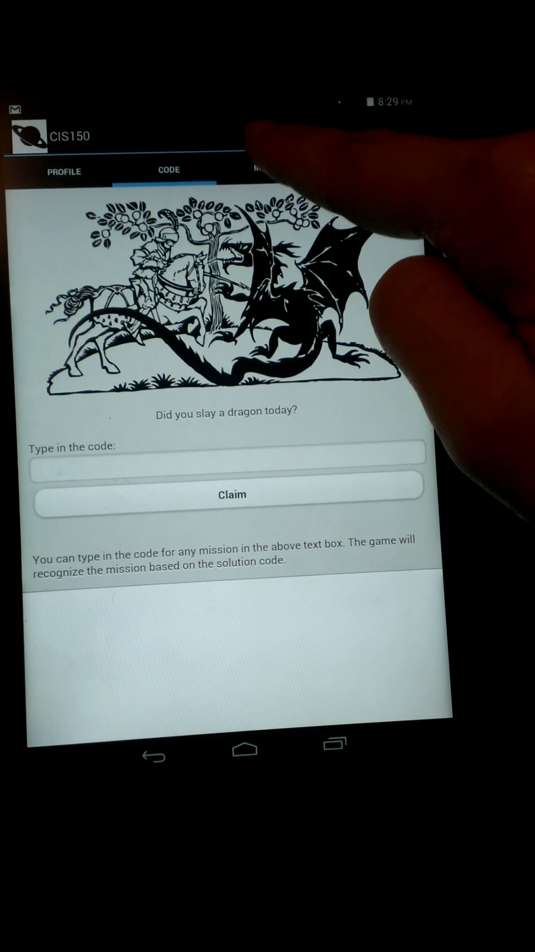
Move from the code-claiming page to the game leaderboard of ranked players
left_click(306, 189)
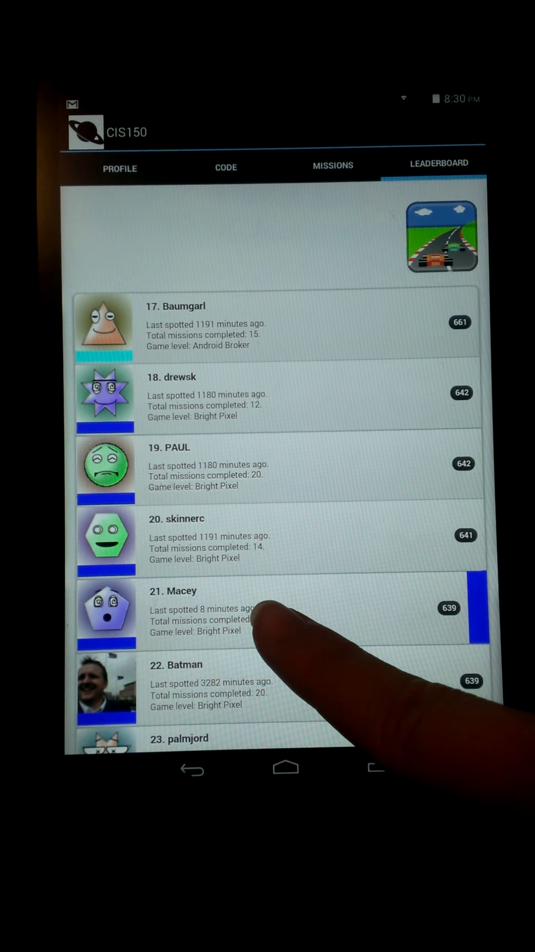
Scroll the leaderboard to the user's entry at rank 21 with 639 points
scroll("down", 3)
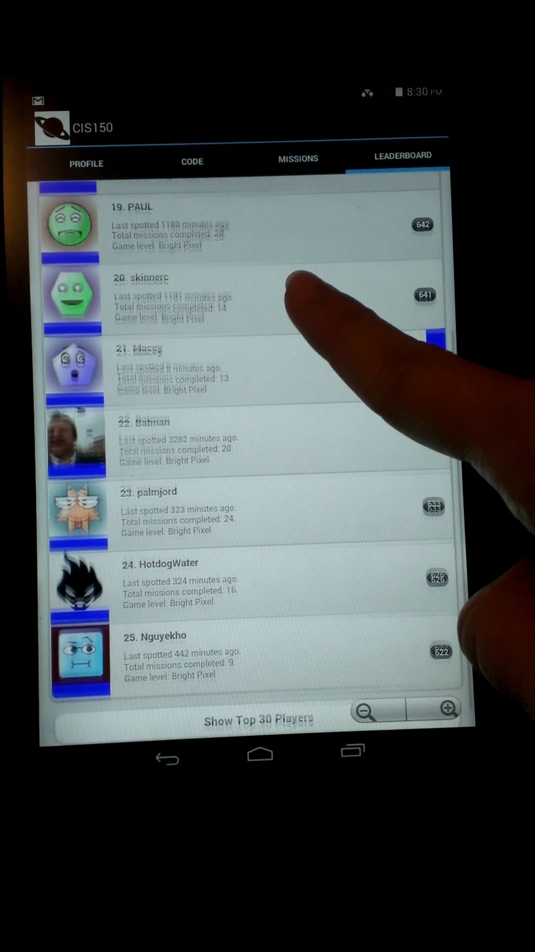